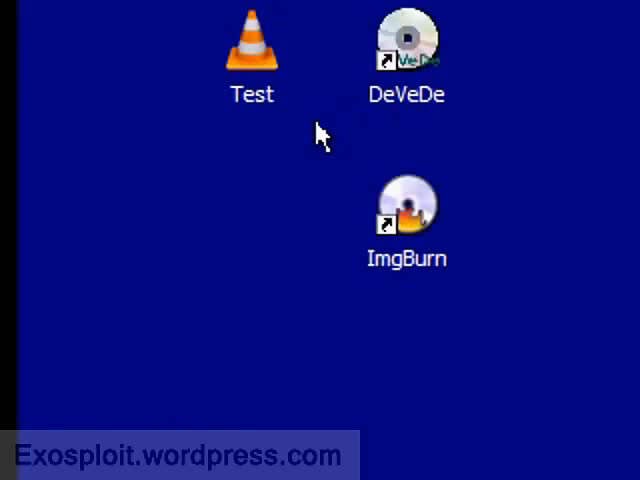
pyautogui.moveTo(308, 136)
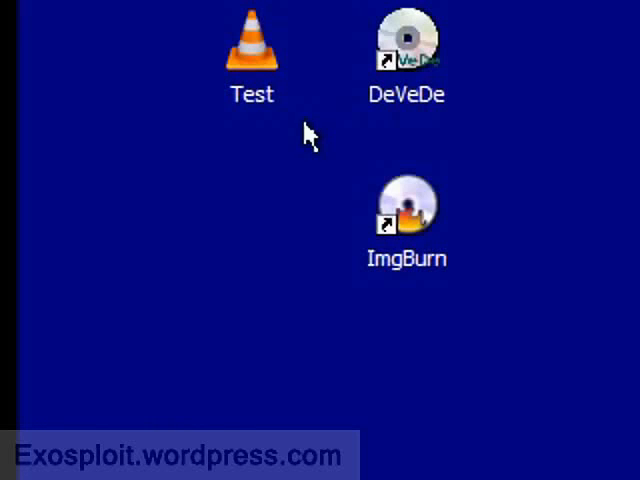
pyautogui.moveTo(318, 132)
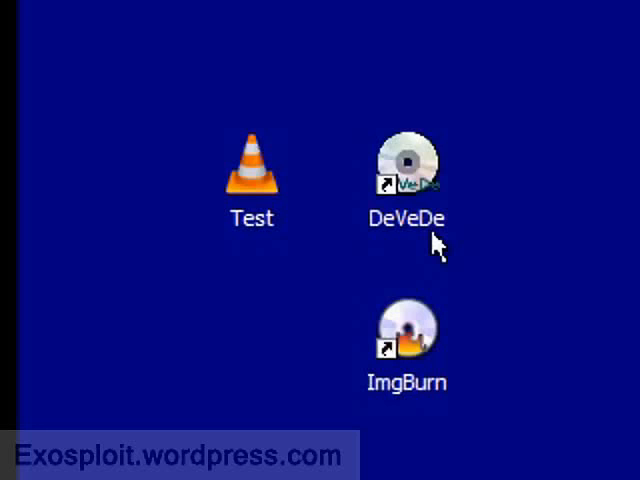
pyautogui.moveTo(456, 270)
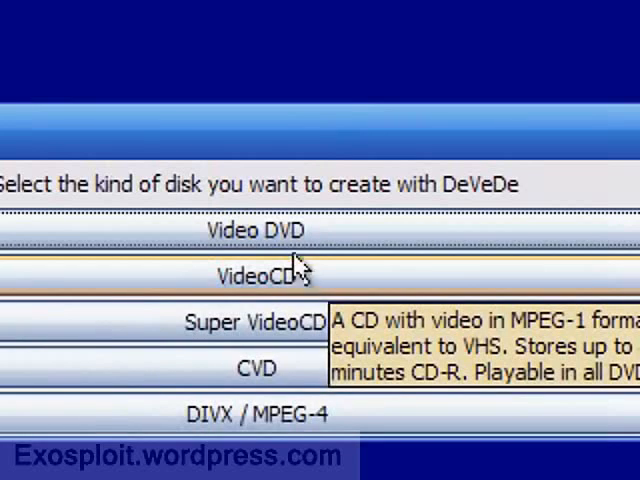
pyautogui.moveTo(310, 236)
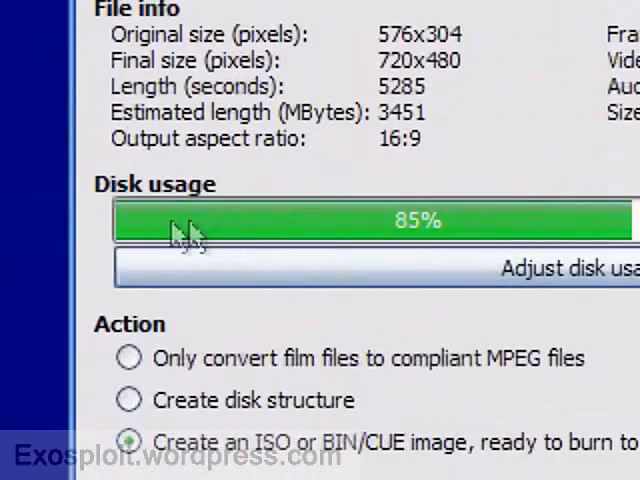
pyautogui.moveTo(450, 220)
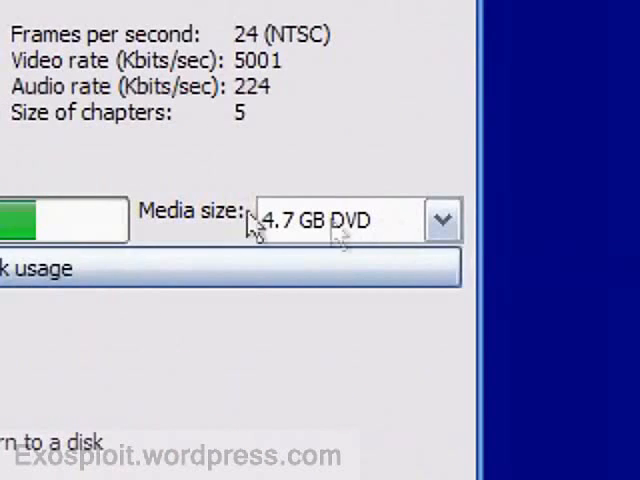
# Choose the 4.7 GB DVD media size so disk usage can be adjusted to 99%.
pyautogui.click(442, 220)
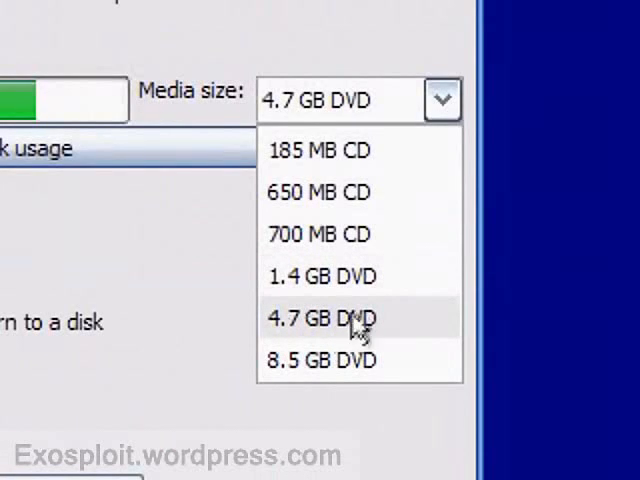
pyautogui.moveTo(400, 260)
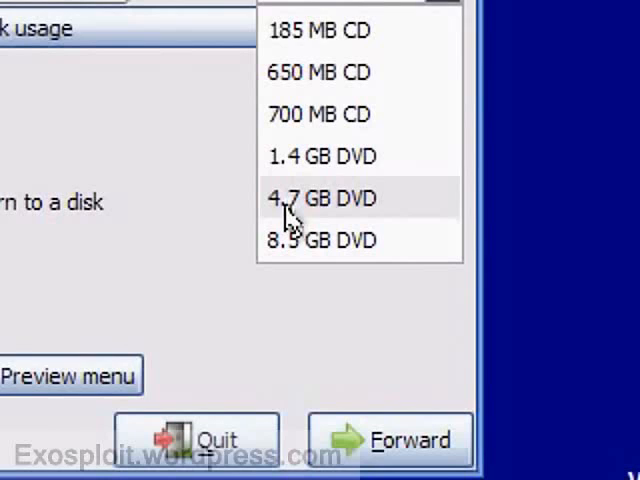
pyautogui.click(322, 196)
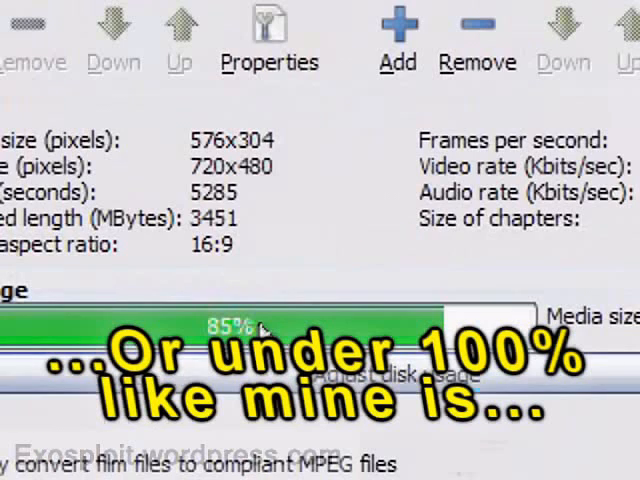
pyautogui.scroll(-3)
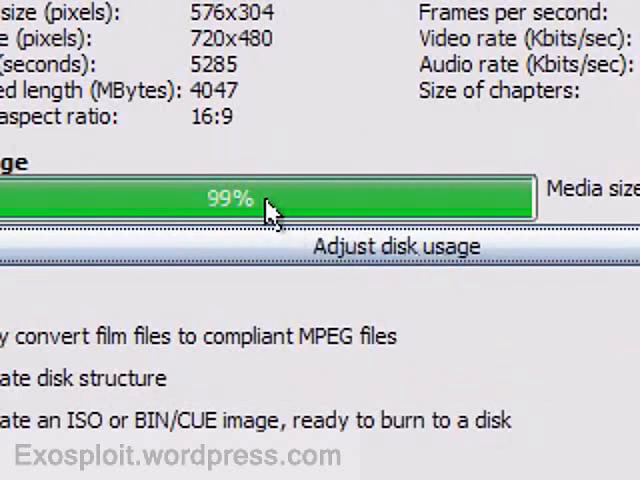
pyautogui.moveTo(300, 178)
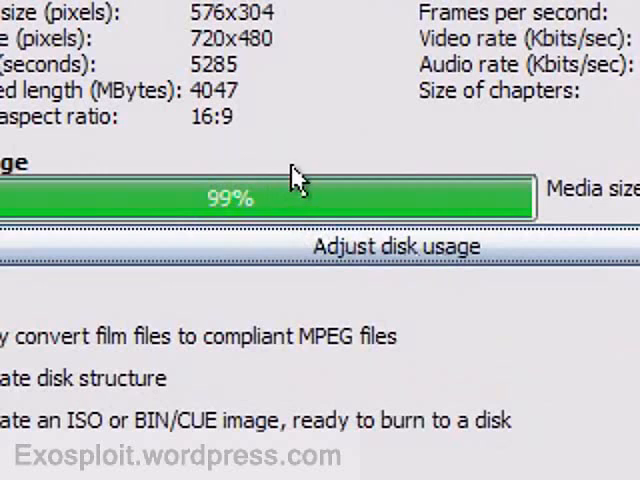
pyautogui.moveTo(288, 230)
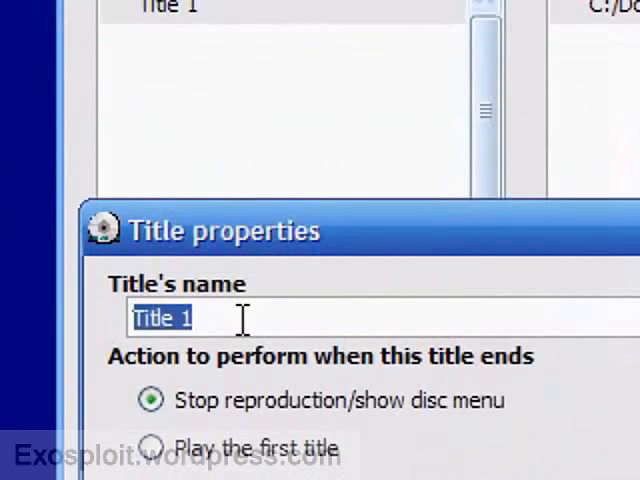
# Confirm Title 1's properties, then review and confirm the disc menu options.
pyautogui.write('N')
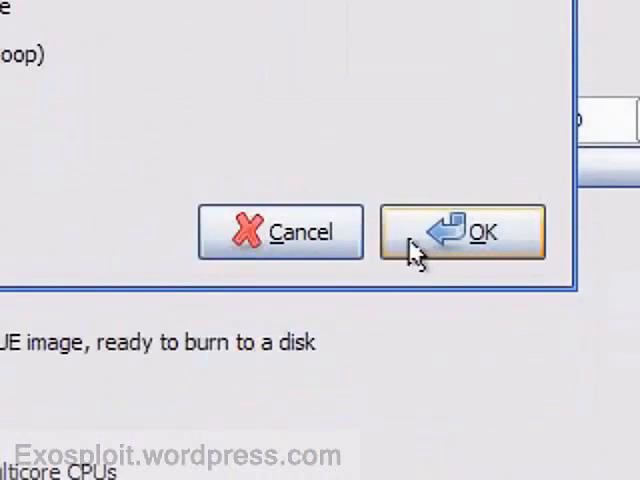
pyautogui.click(478, 232)
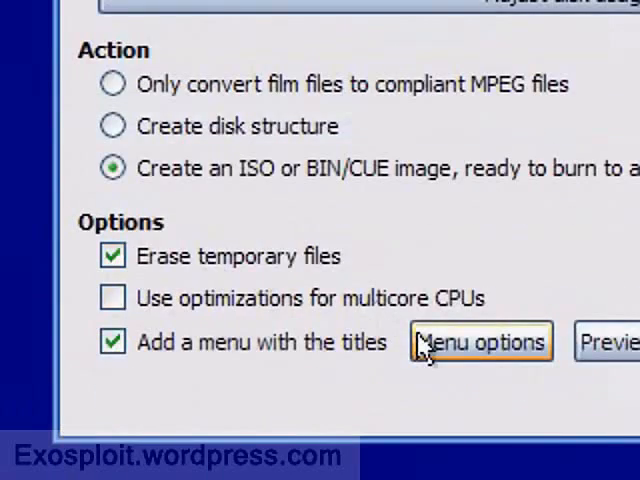
pyautogui.click(480, 340)
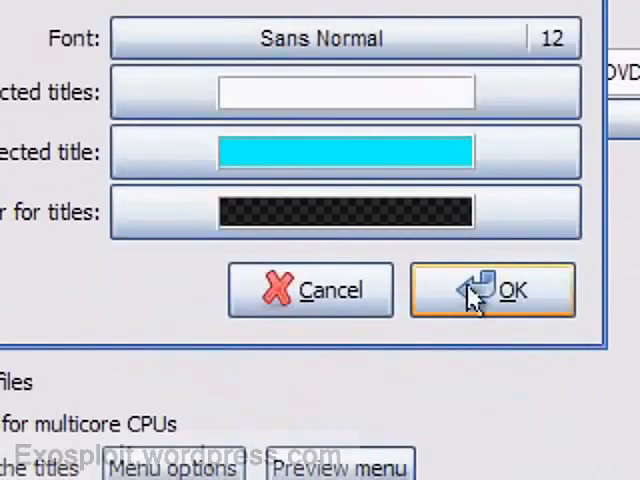
pyautogui.click(492, 290)
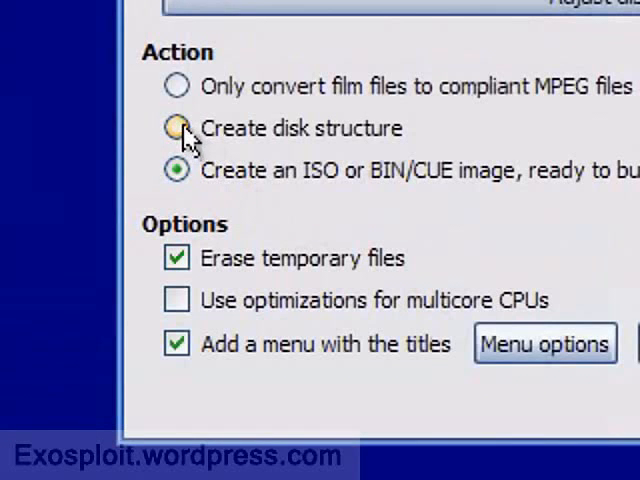
# Output a DVD disk structure to drive E:, run the conversion, and dismiss 'Job done!'.
pyautogui.click(176, 128)
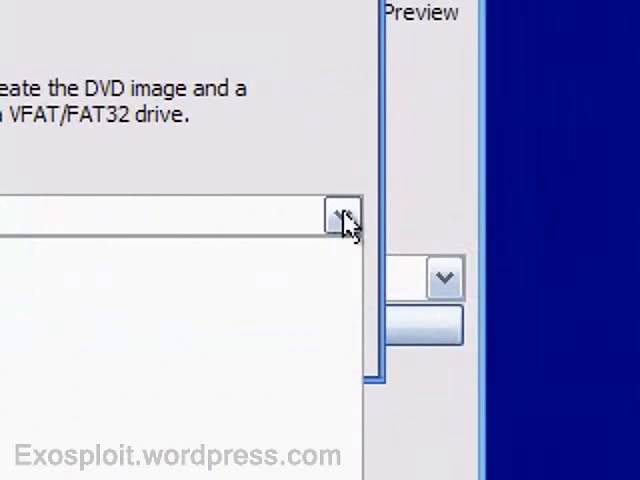
pyautogui.click(344, 216)
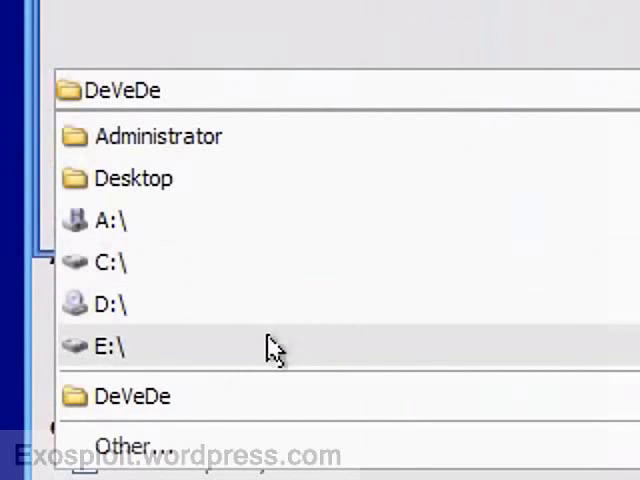
pyautogui.click(108, 348)
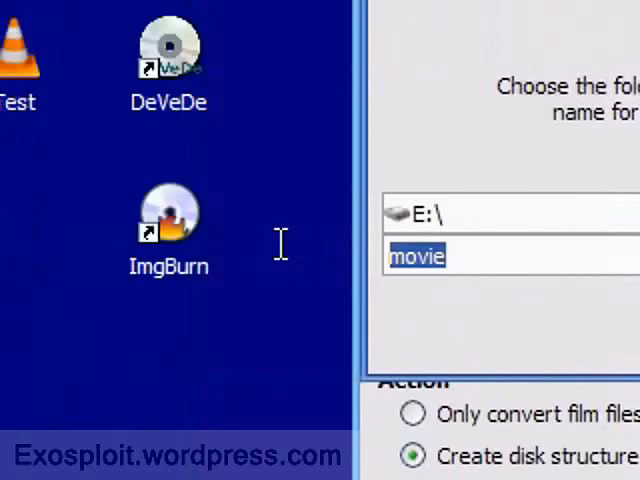
pyautogui.click(420, 320)
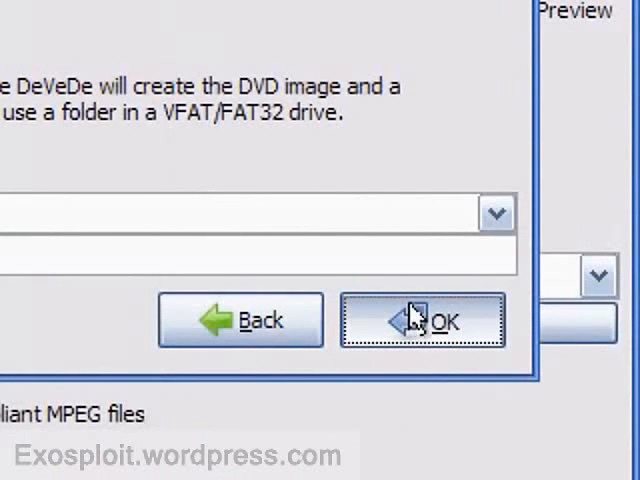
pyautogui.click(424, 320)
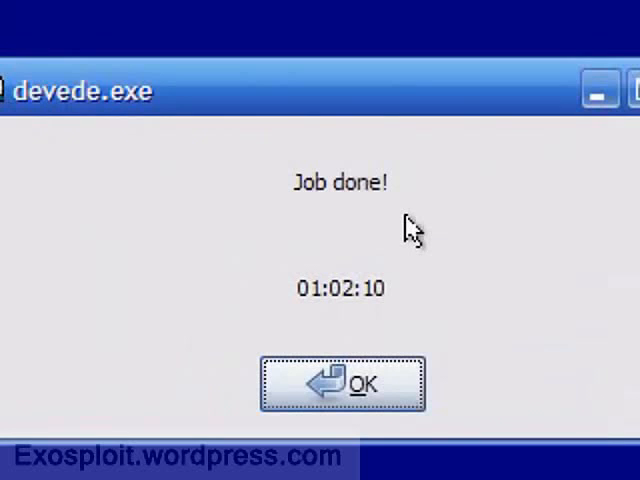
pyautogui.moveTo(362, 212)
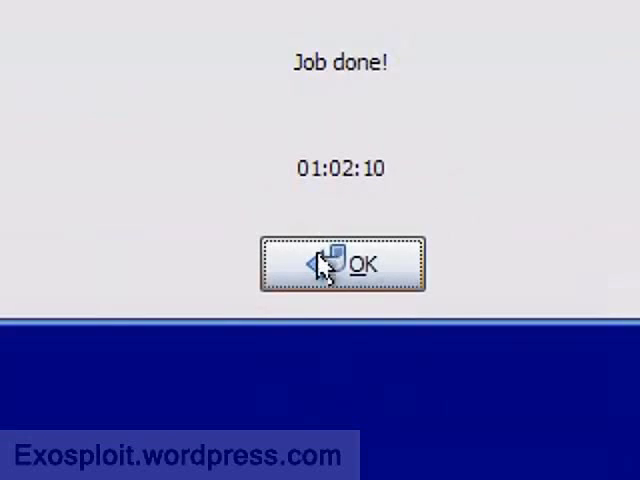
pyautogui.click(340, 264)
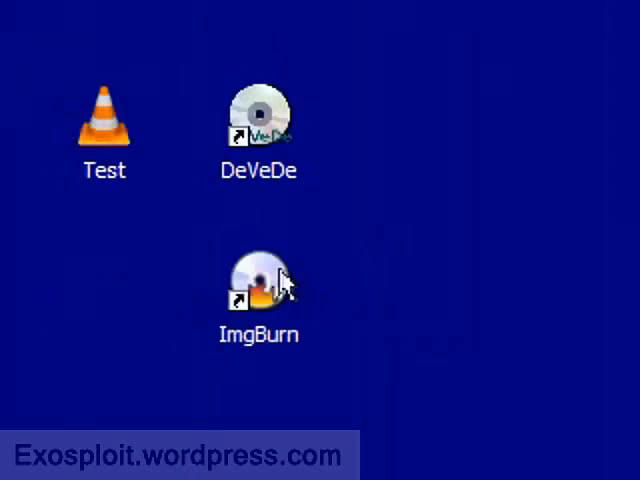
# Launch ImgBurn from its desktop shortcut.
pyautogui.click(258, 290)
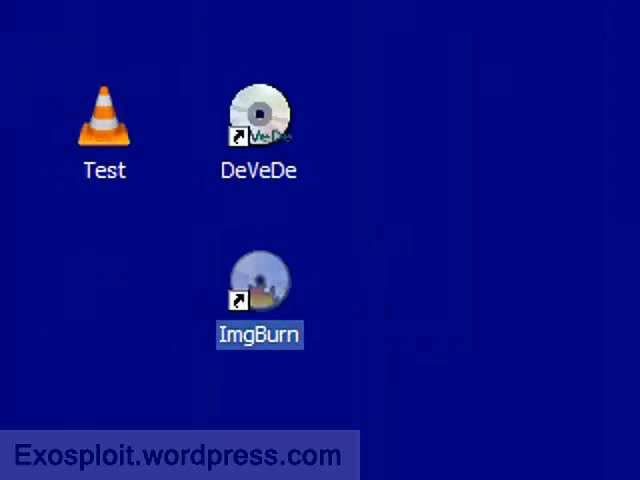
pyautogui.doubleClick(260, 290)
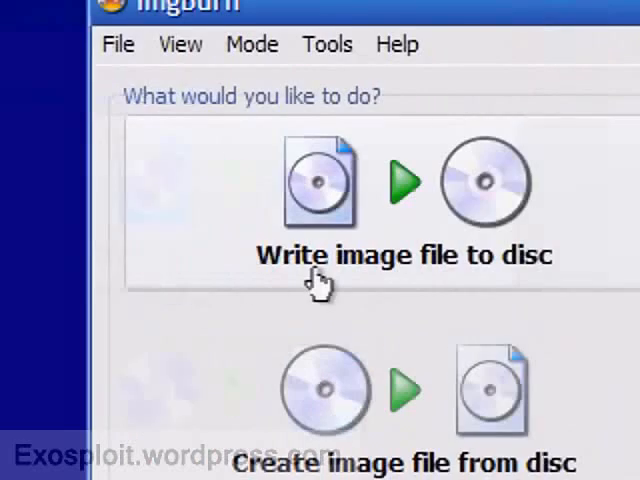
pyautogui.moveTo(340, 280)
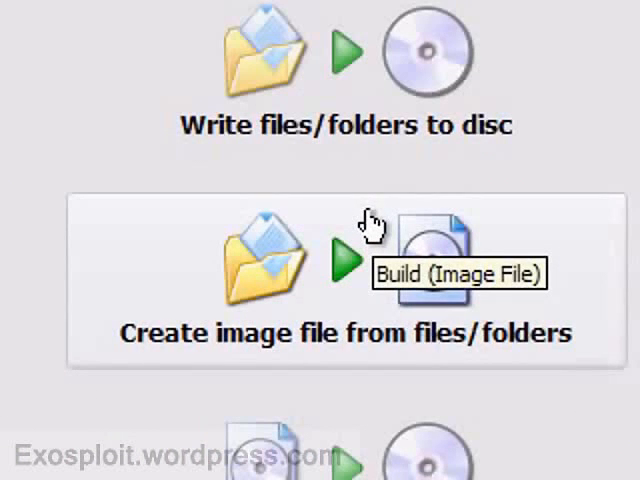
# Build a disc from files/folders with device output to the DVDRAM writer drive.
pyautogui.click(342, 264)
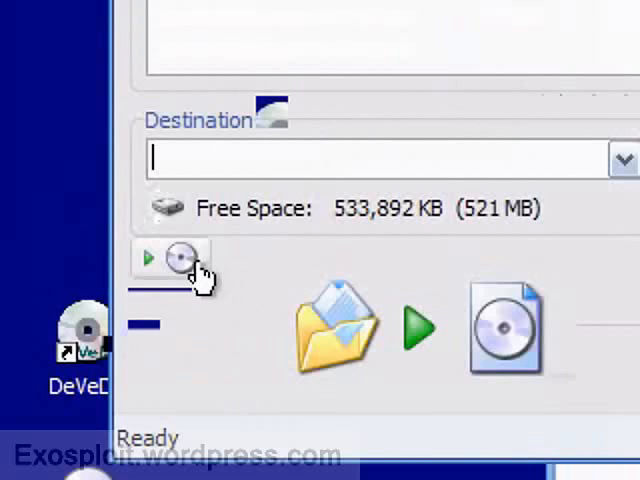
pyautogui.moveTo(184, 258)
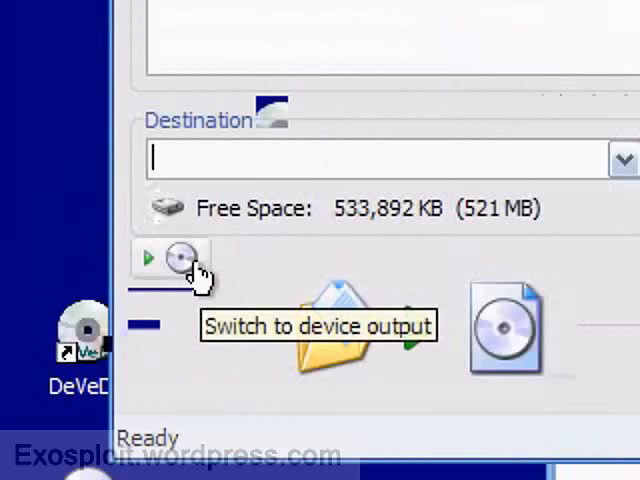
pyautogui.click(180, 256)
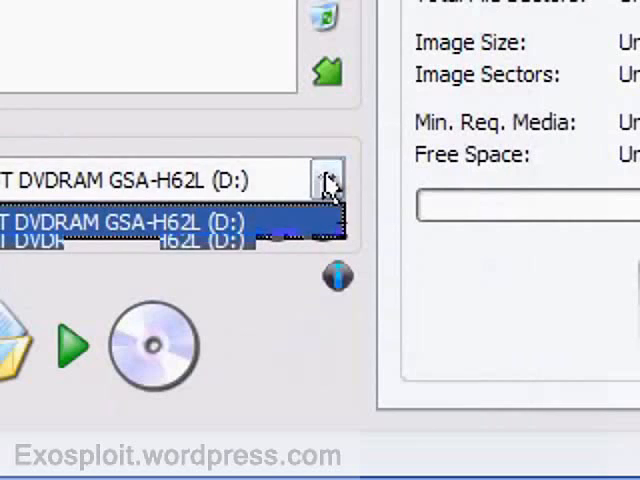
pyautogui.click(120, 220)
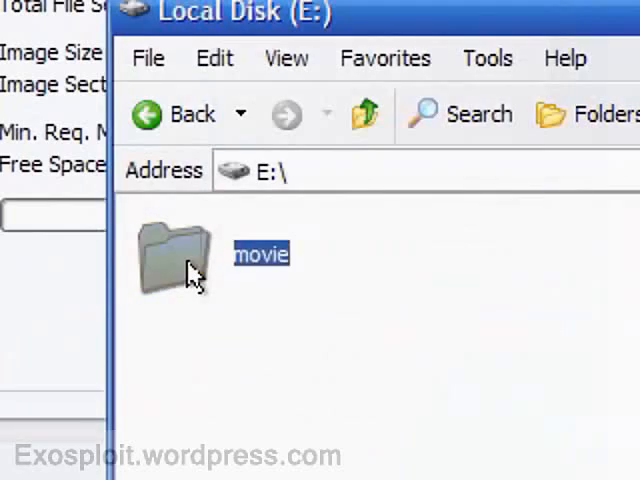
# Add E:\movie as content, calculate its size, build, and accept the MOVIE volume label.
pyautogui.doubleClick(172, 256)
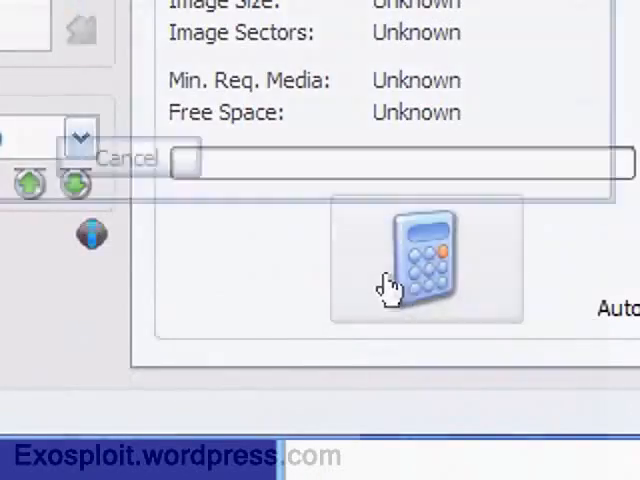
pyautogui.click(424, 262)
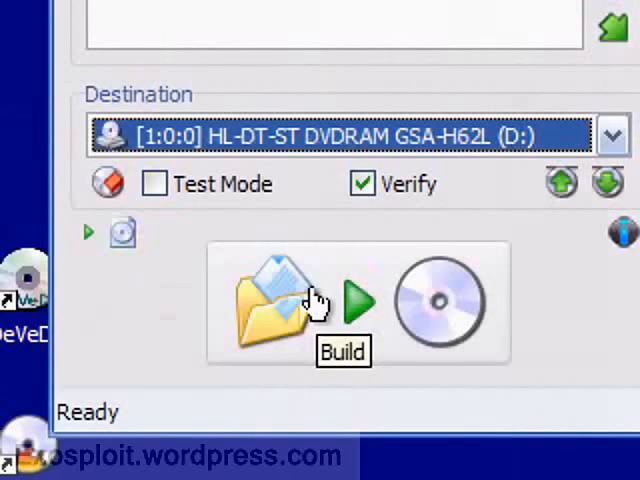
pyautogui.click(356, 300)
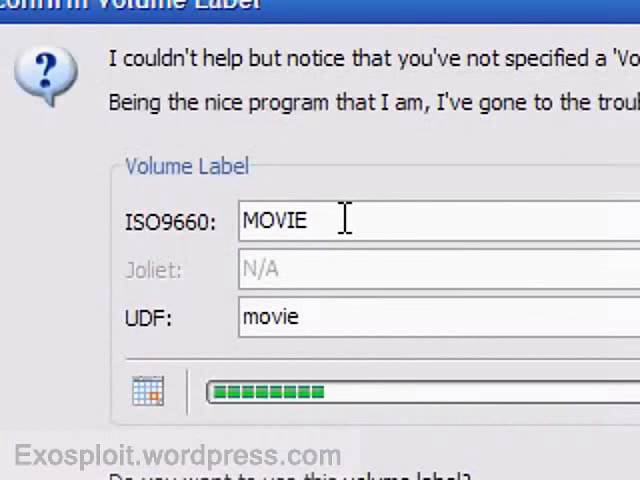
pyautogui.doubleClick(276, 220)
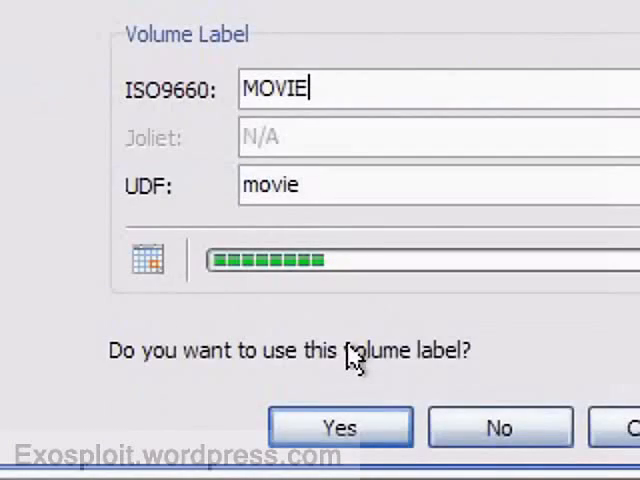
pyautogui.click(340, 426)
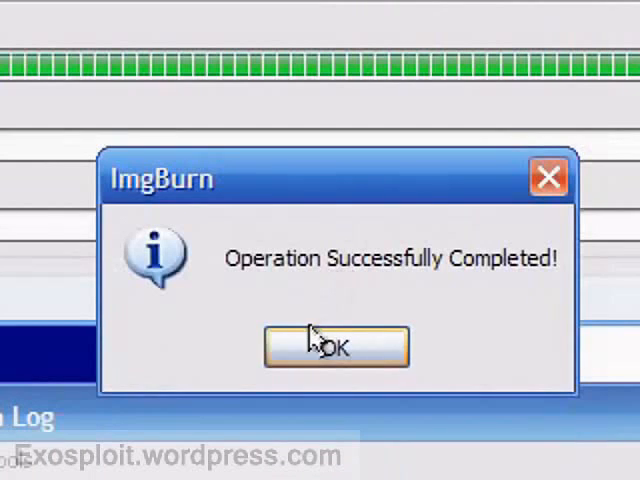
# Acknowledge 'Operation Successfully Completed!' and close ImgBurn.
pyautogui.click(336, 348)
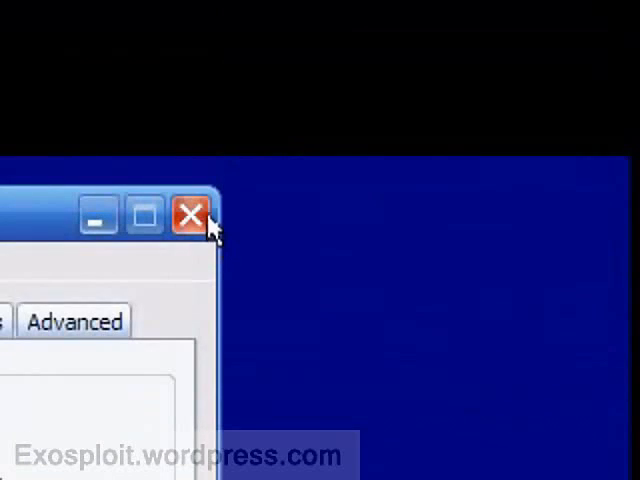
pyautogui.click(188, 216)
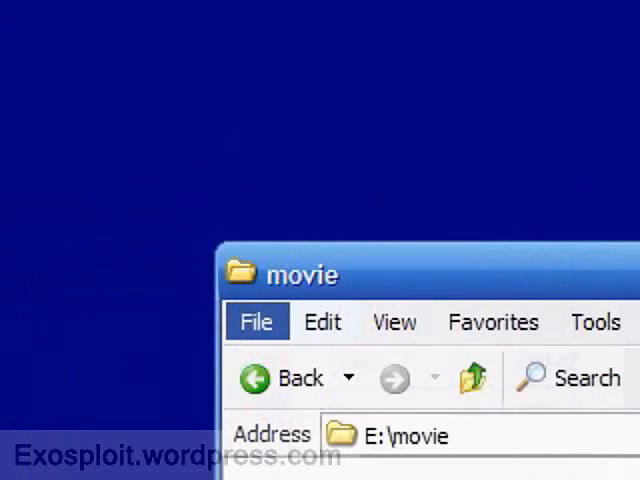